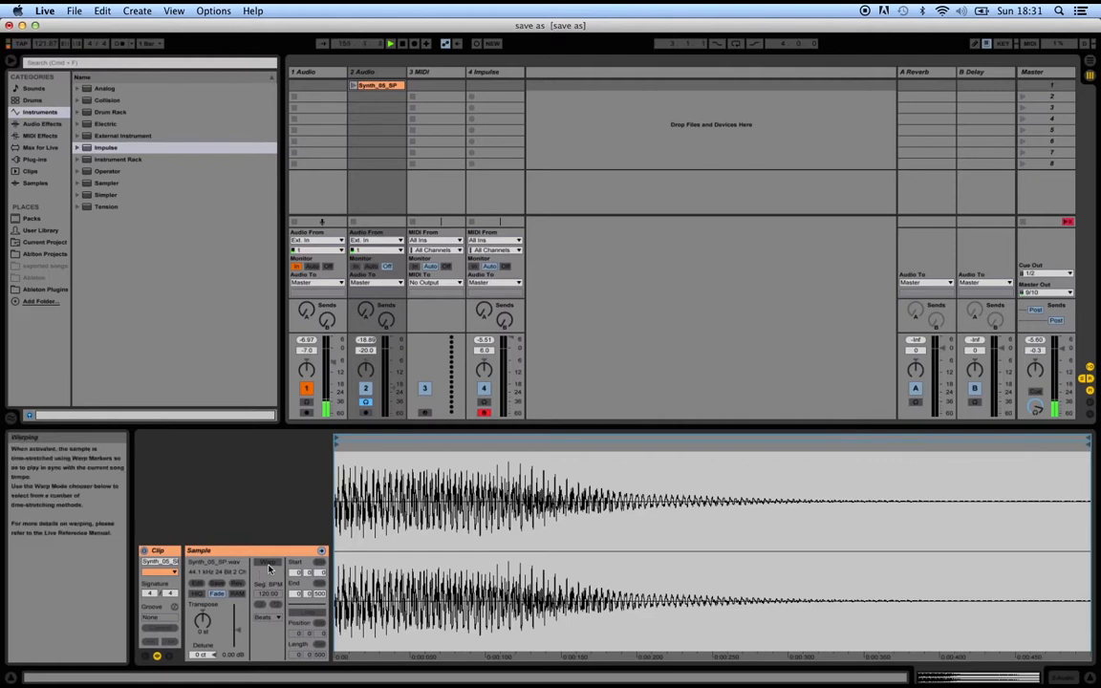
# Enable Warp for the Synth_05_SP clip so it follows the song tempo
pyautogui.click(267, 562)
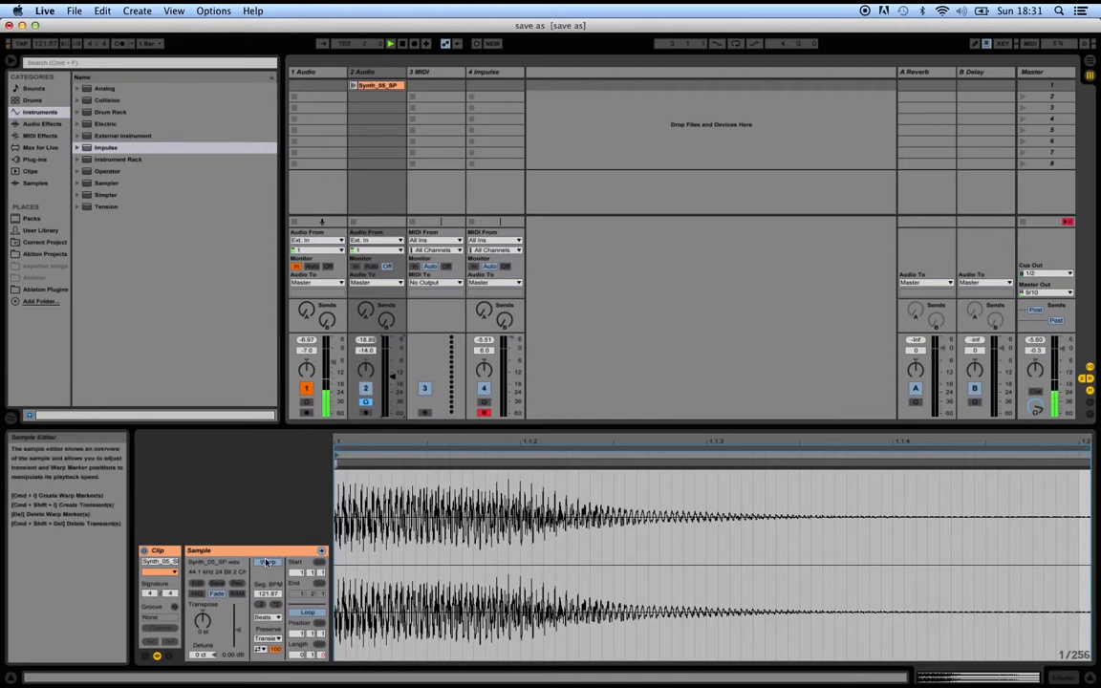
pyautogui.click(267, 562)
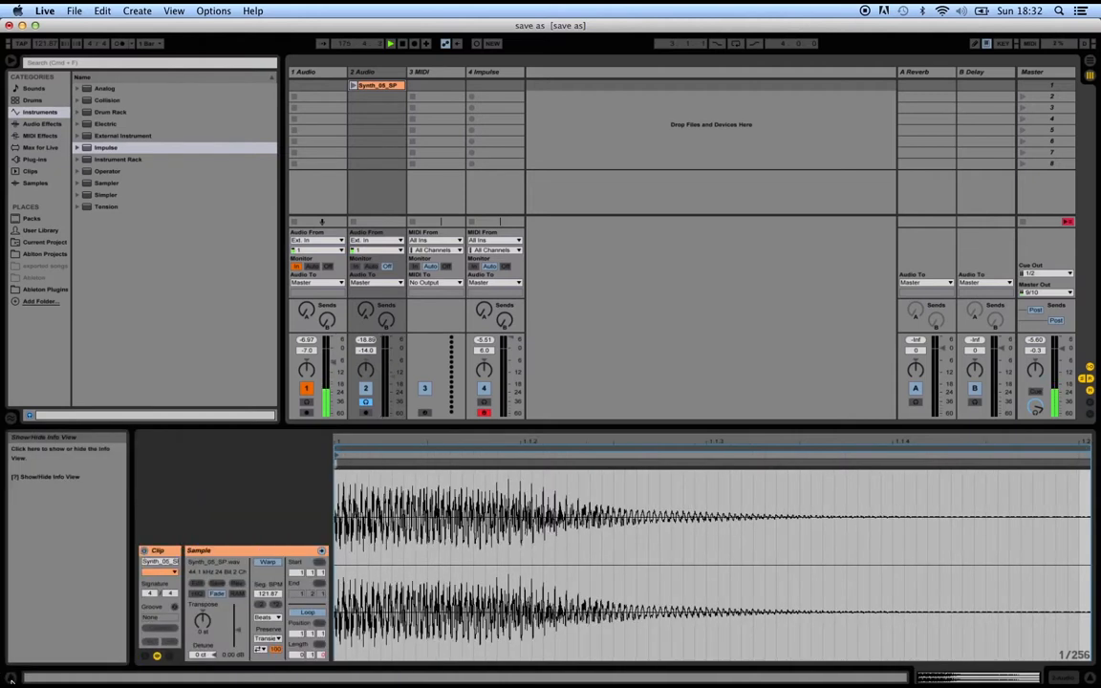
pyautogui.moveTo(198, 593)
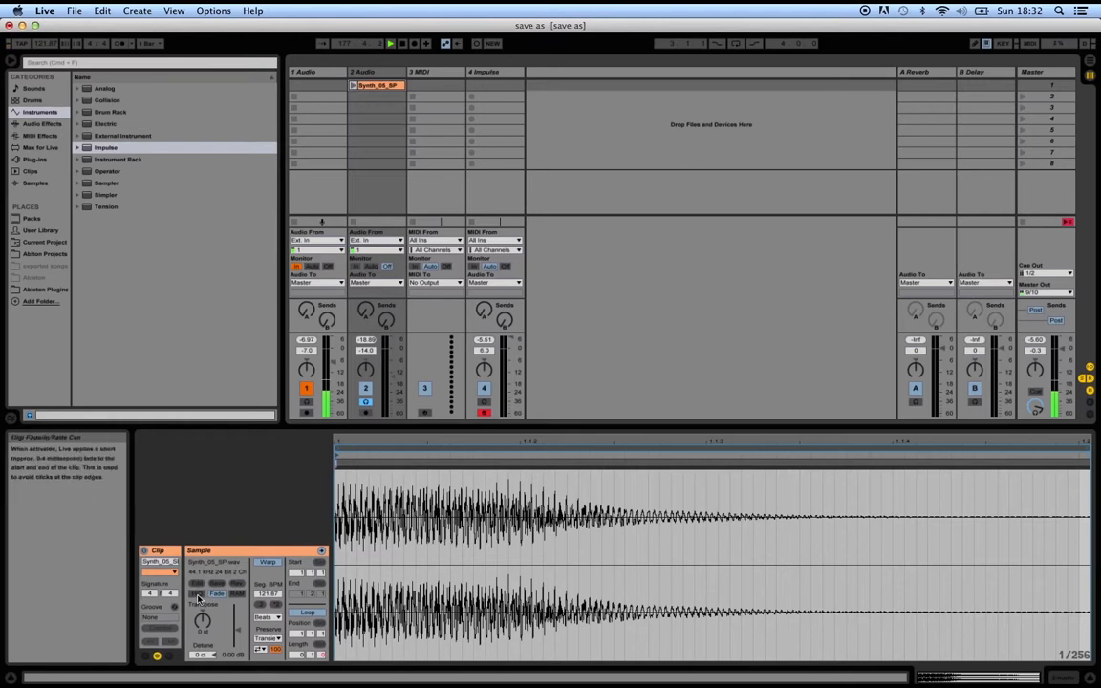